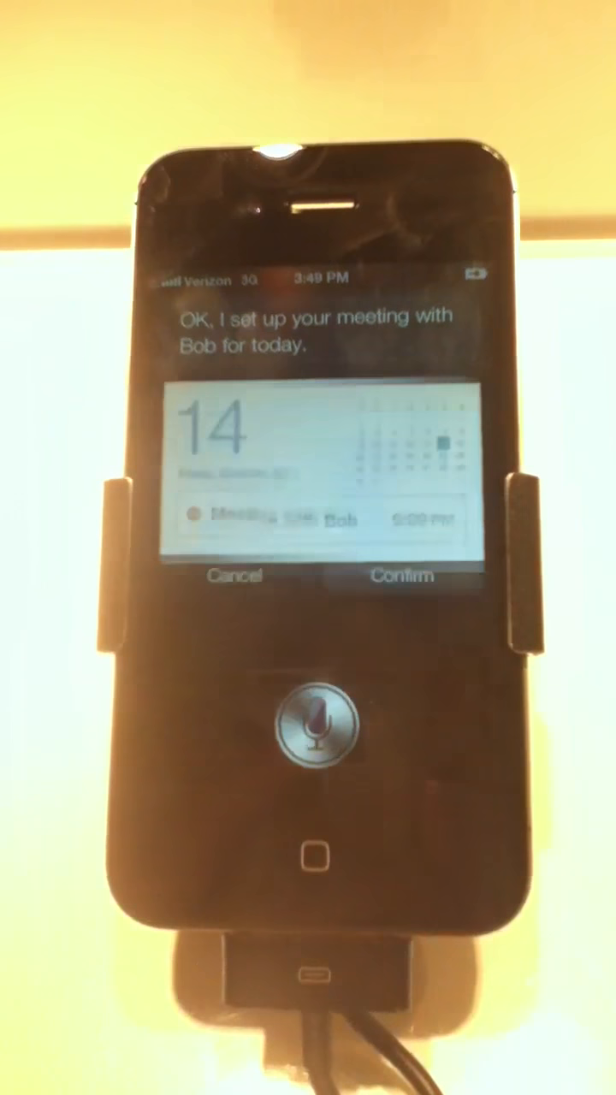
Confirm Siri's proposed 'Meeting with Bob' event for 9 PM today
click(403, 576)
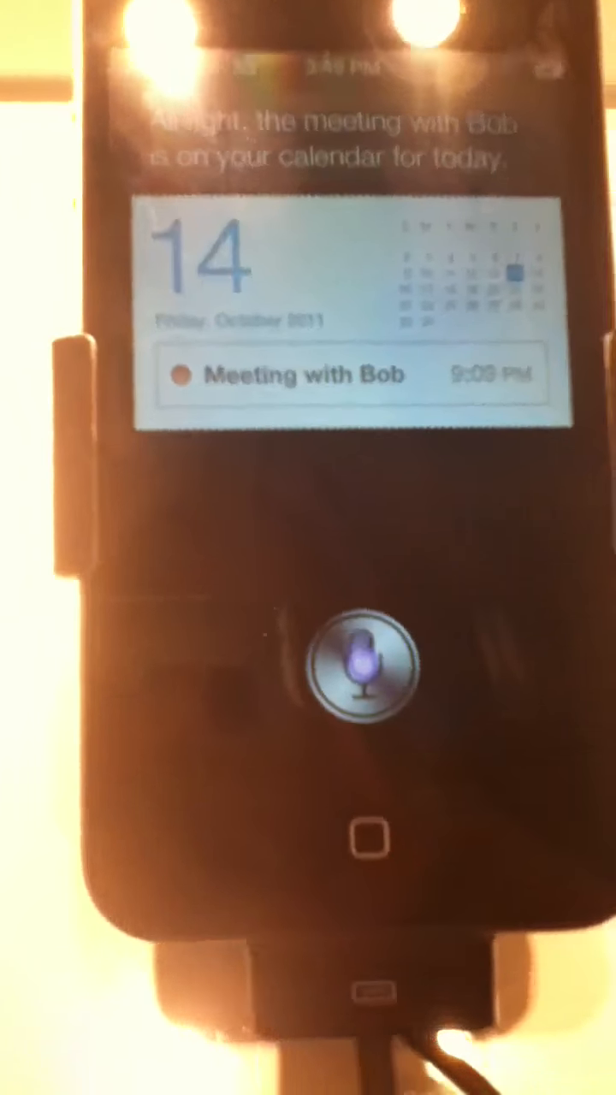